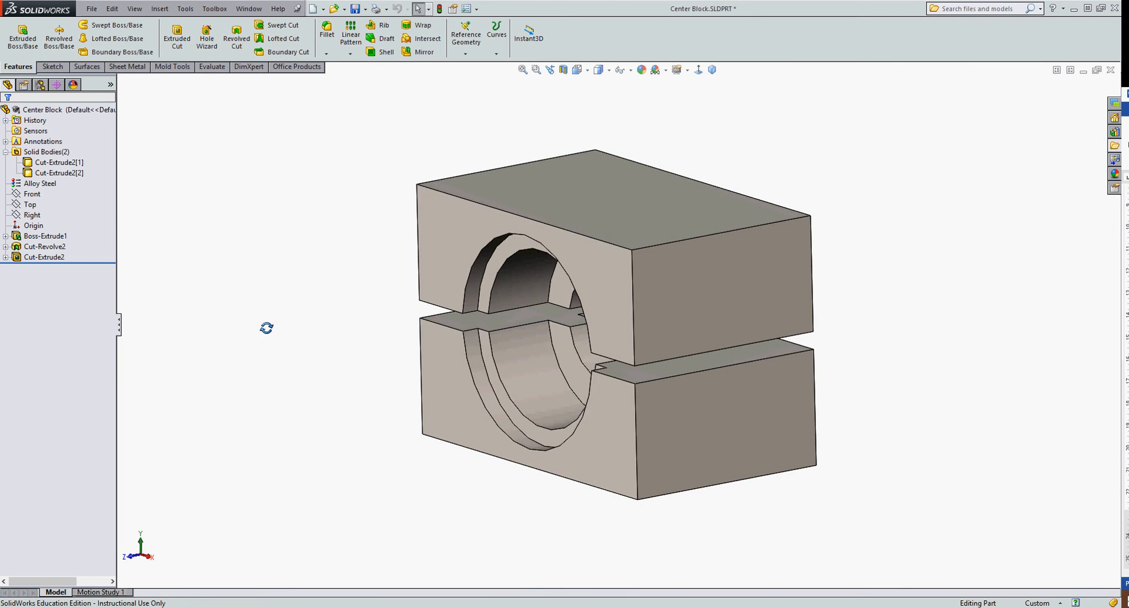
# - Choose Insert into New Part on the bottom half body Cut-Extrude2[1]
pyautogui.click(57, 165)
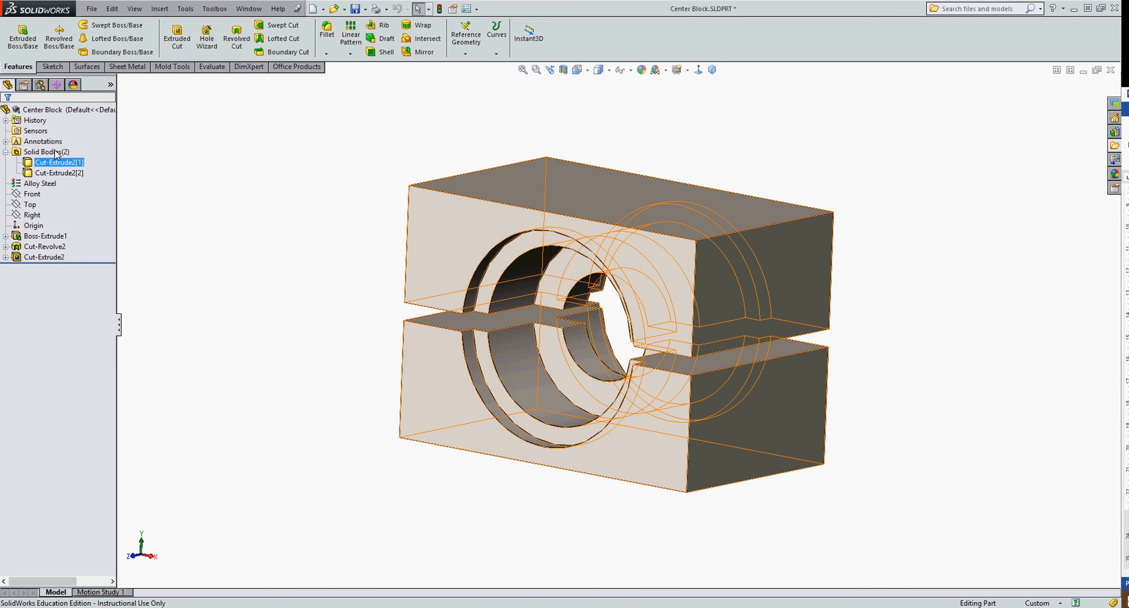
pyautogui.click(46, 151)
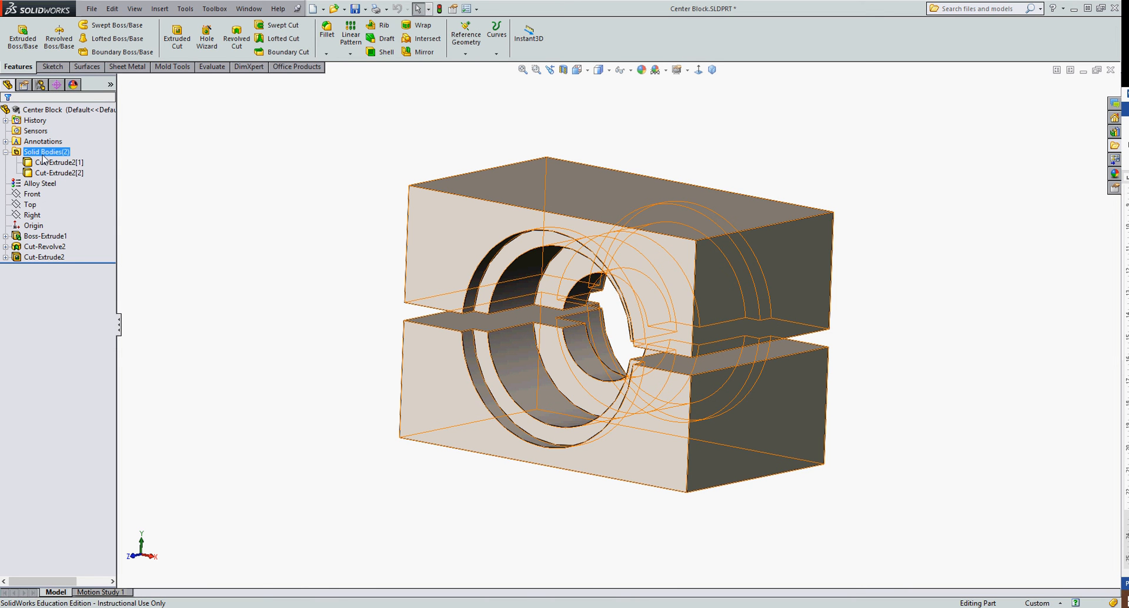
pyautogui.click(58, 162)
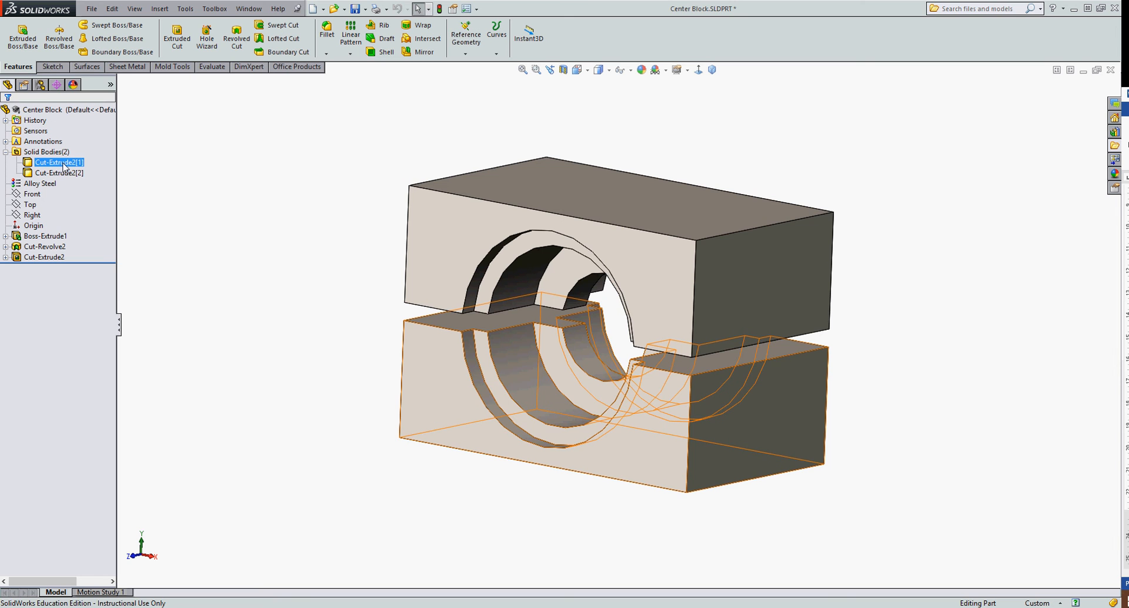
pyautogui.rightClick(59, 162)
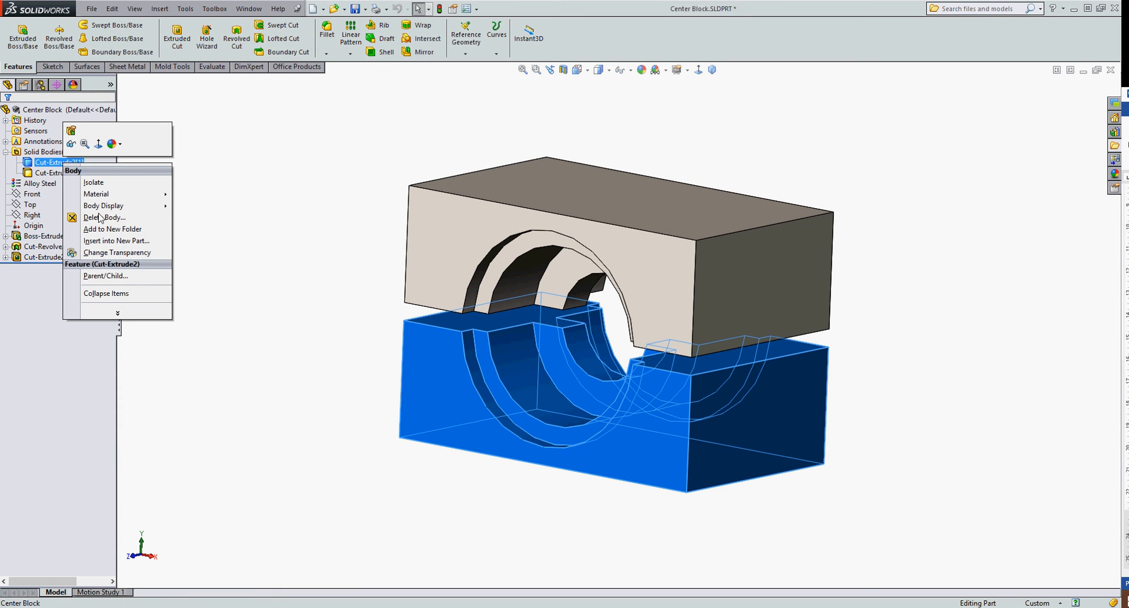
pyautogui.click(116, 241)
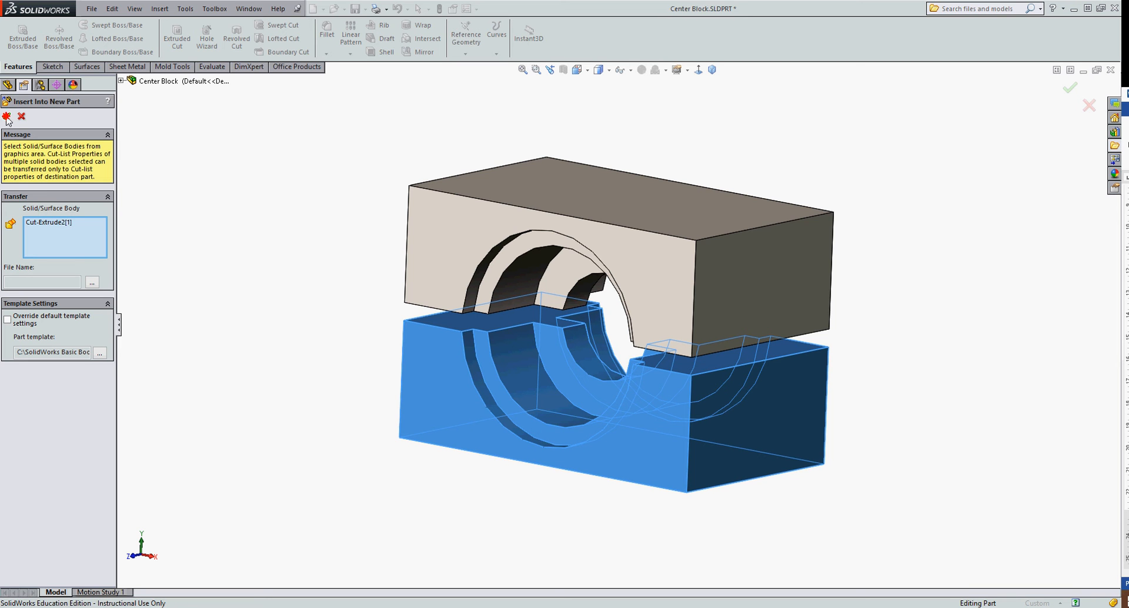
# - Confirm the PropertyManager to transfer the body and create the derived part
pyautogui.click(7, 116)
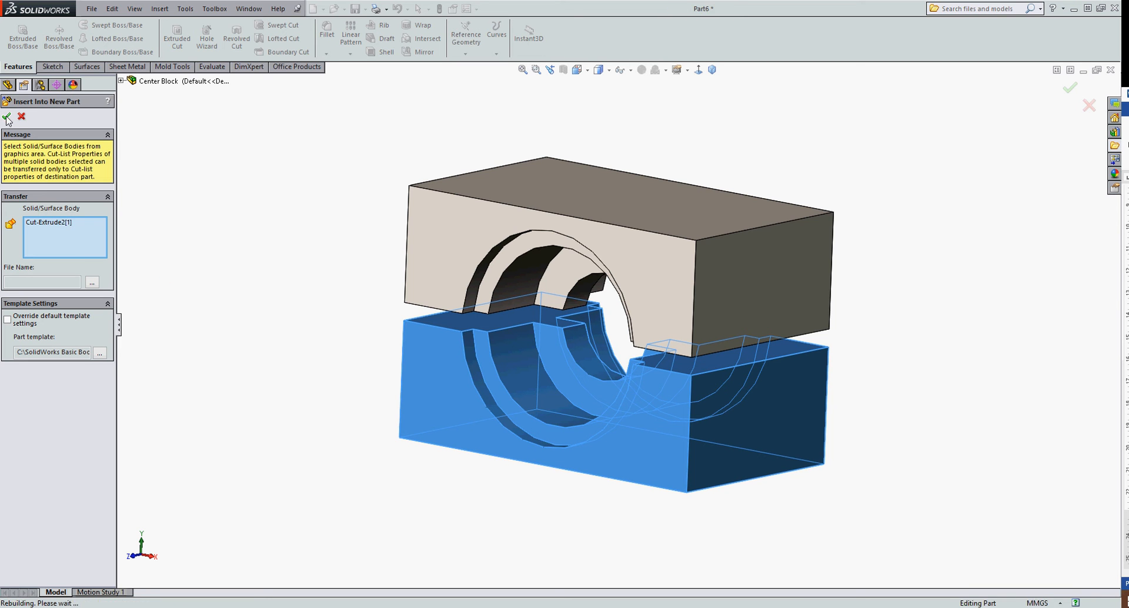
pyautogui.click(7, 116)
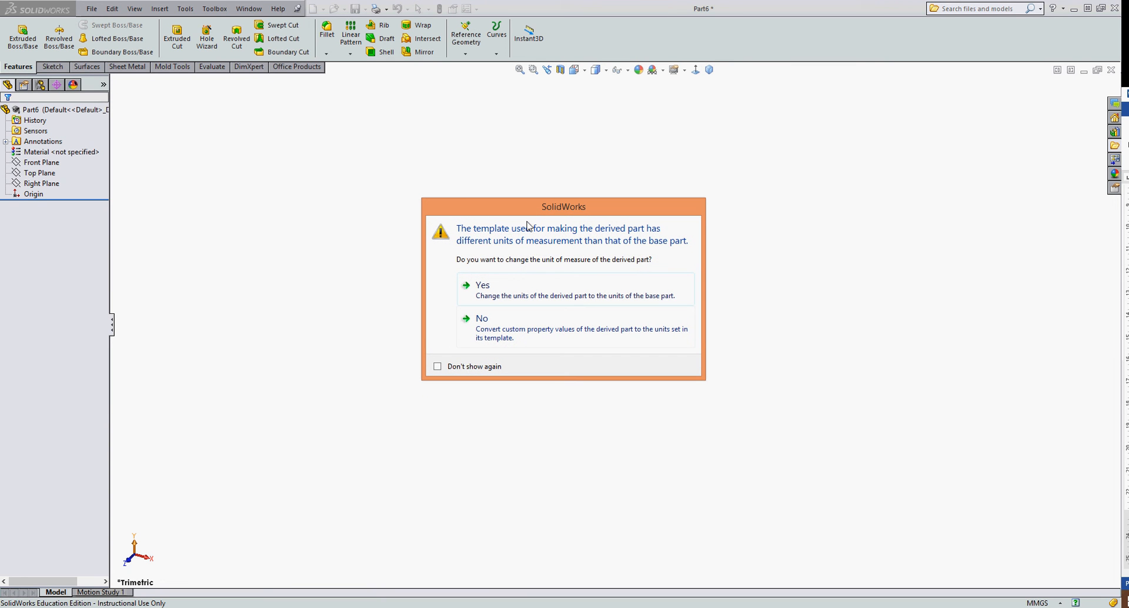
pyautogui.moveTo(602, 273)
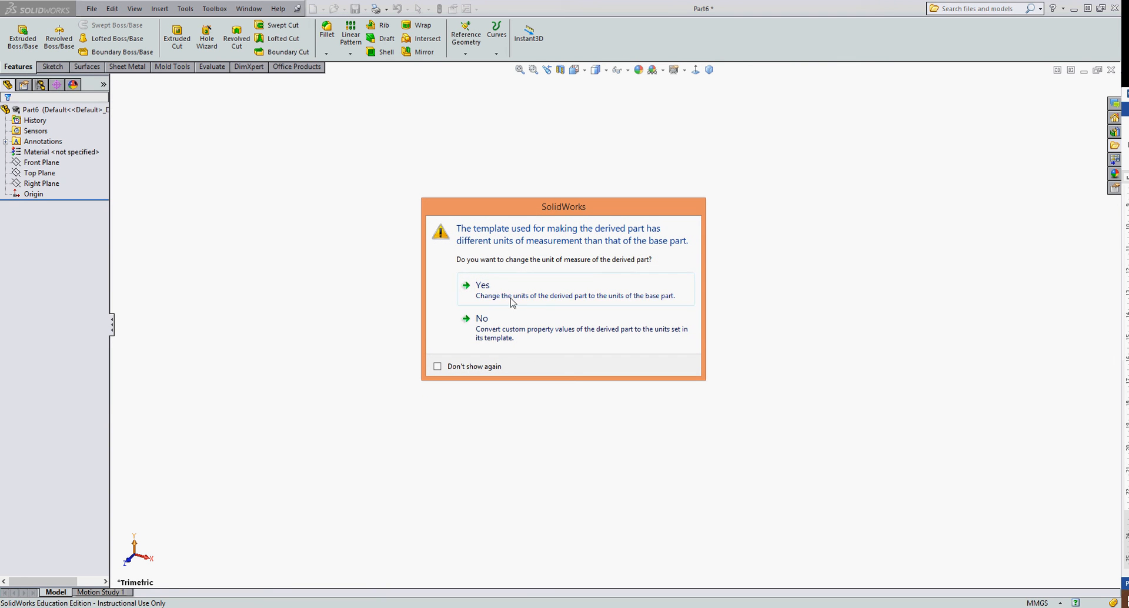
pyautogui.moveTo(489, 311)
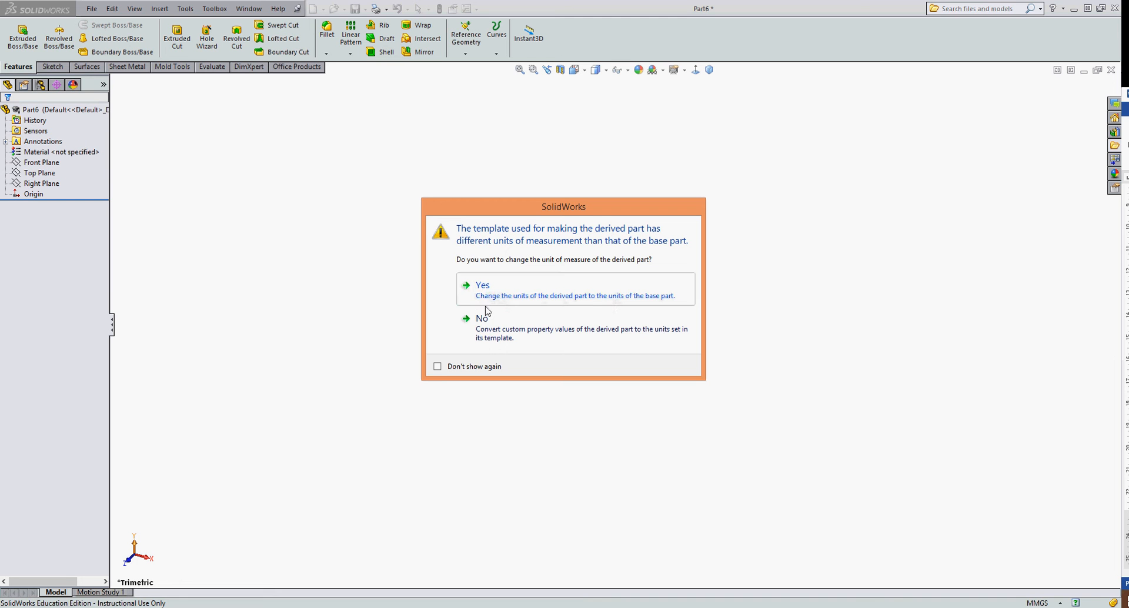
# - Answer Yes so the derived part adopts the base part's units
pyautogui.click(482, 284)
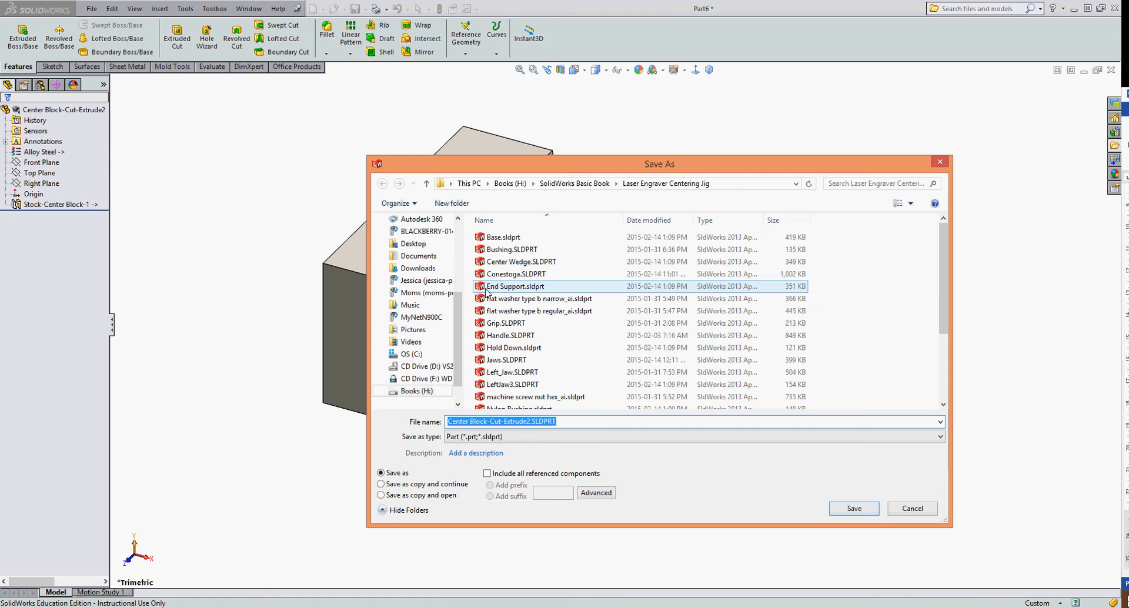
# - Save the derived part as 'Bottom Center Block' in Books (H:) > Center Jig 2
pyautogui.click(511, 383)
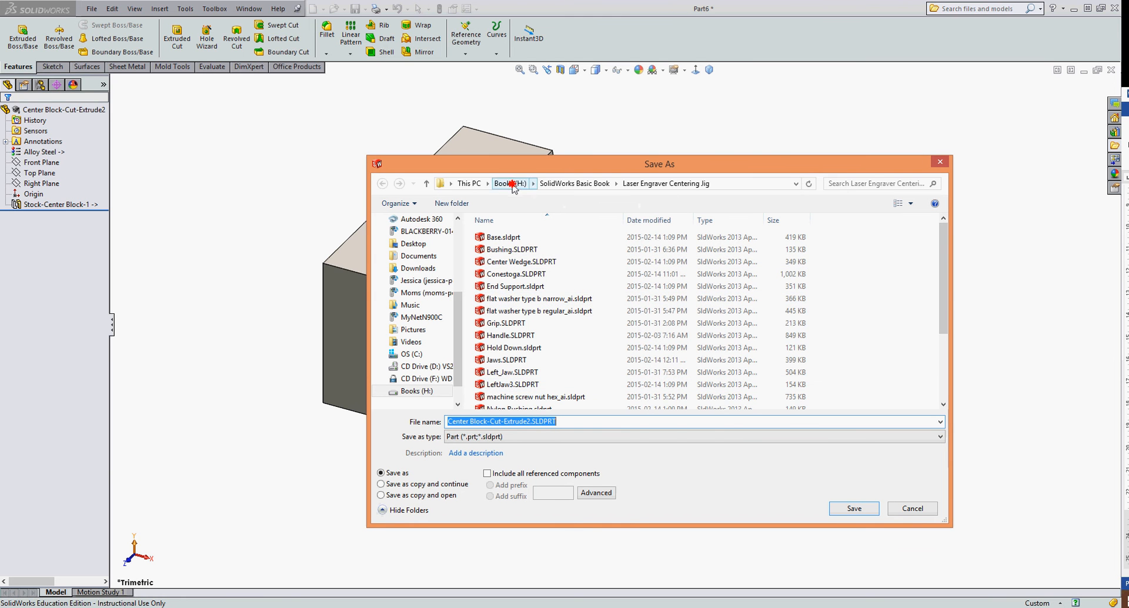
pyautogui.click(507, 183)
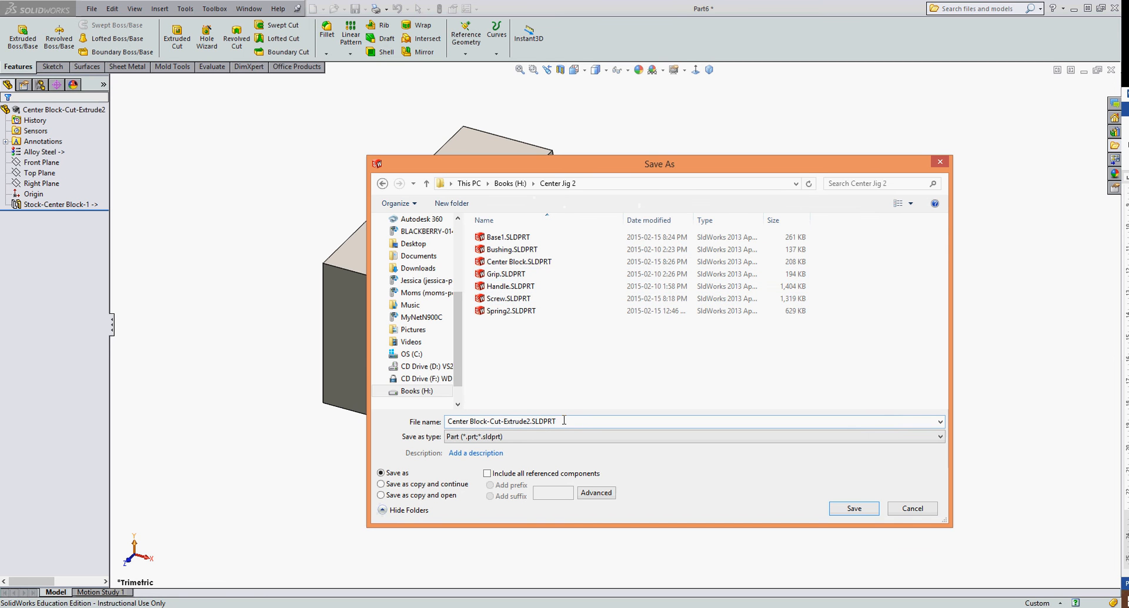
pyautogui.tripleClick(502, 421)
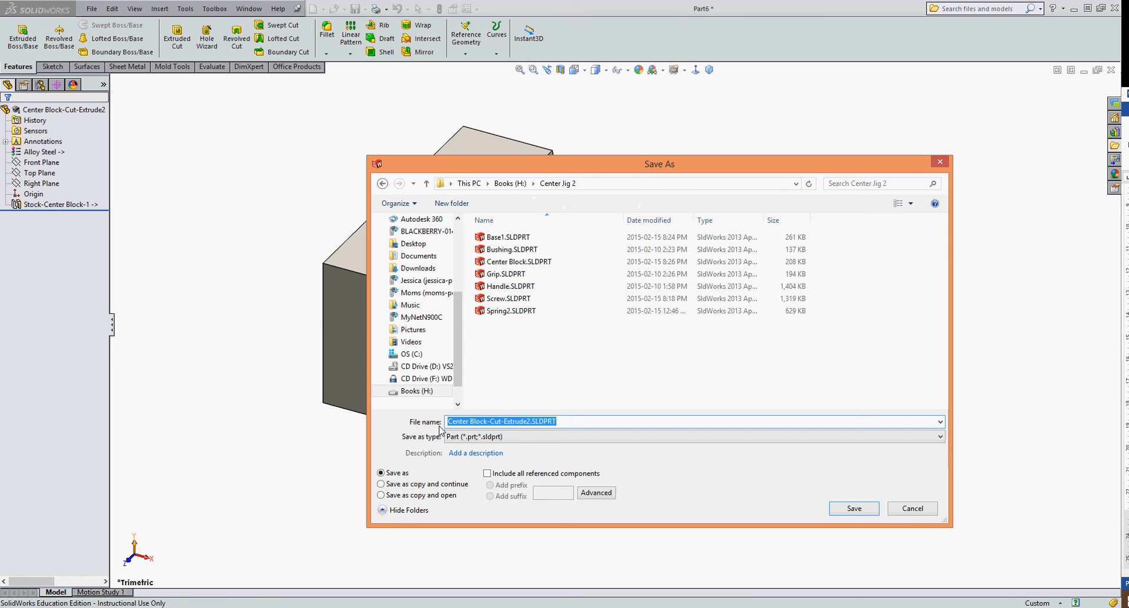
pyautogui.write('Bottom Center Block')
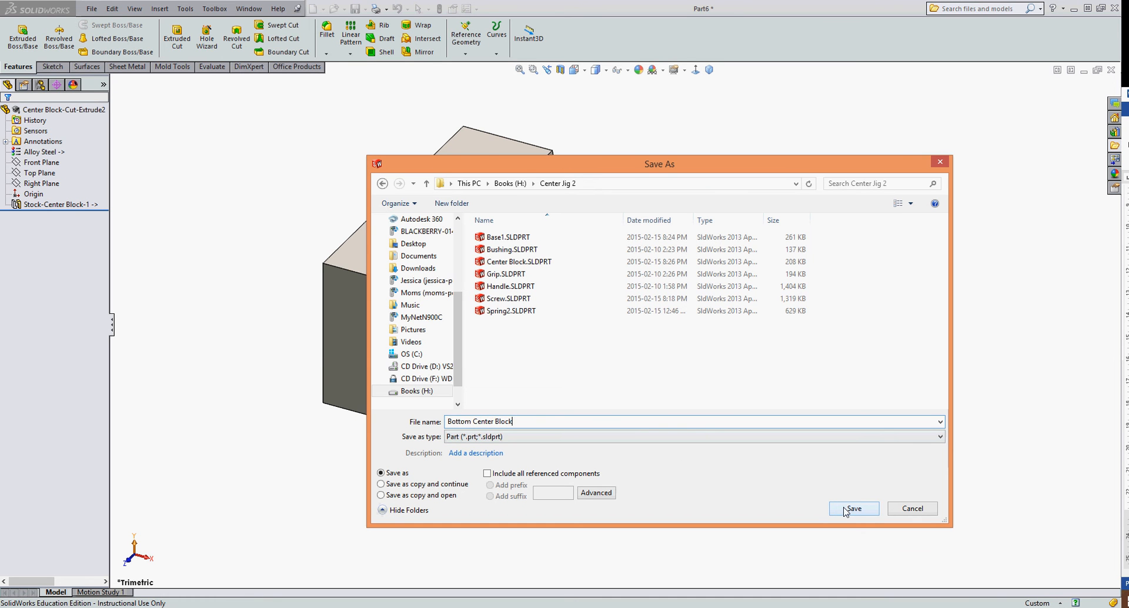
pyautogui.click(853, 508)
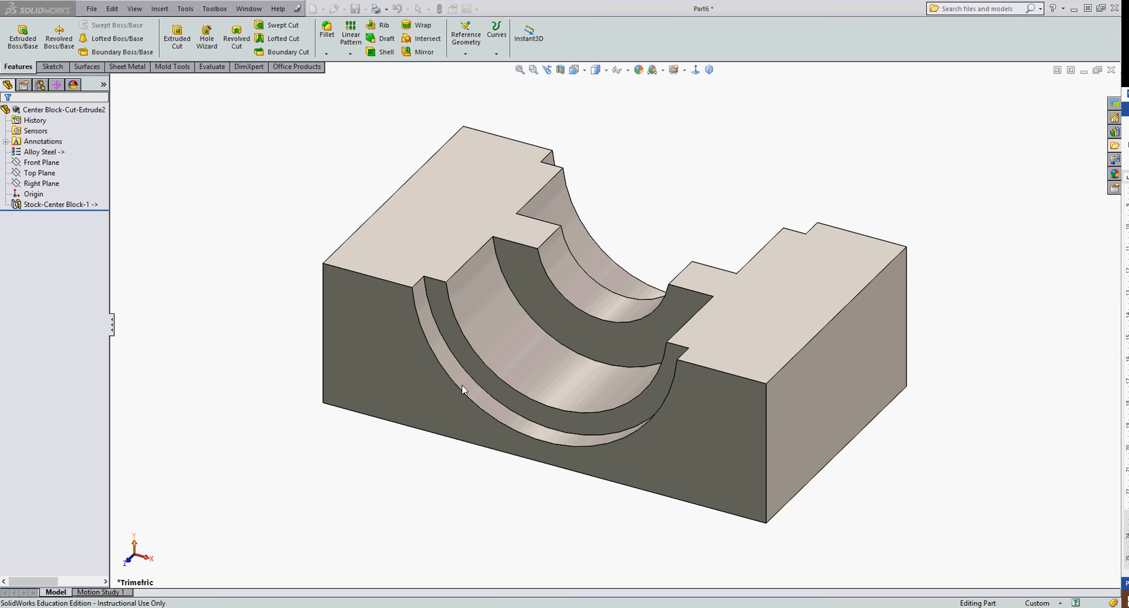
pyautogui.click(62, 205)
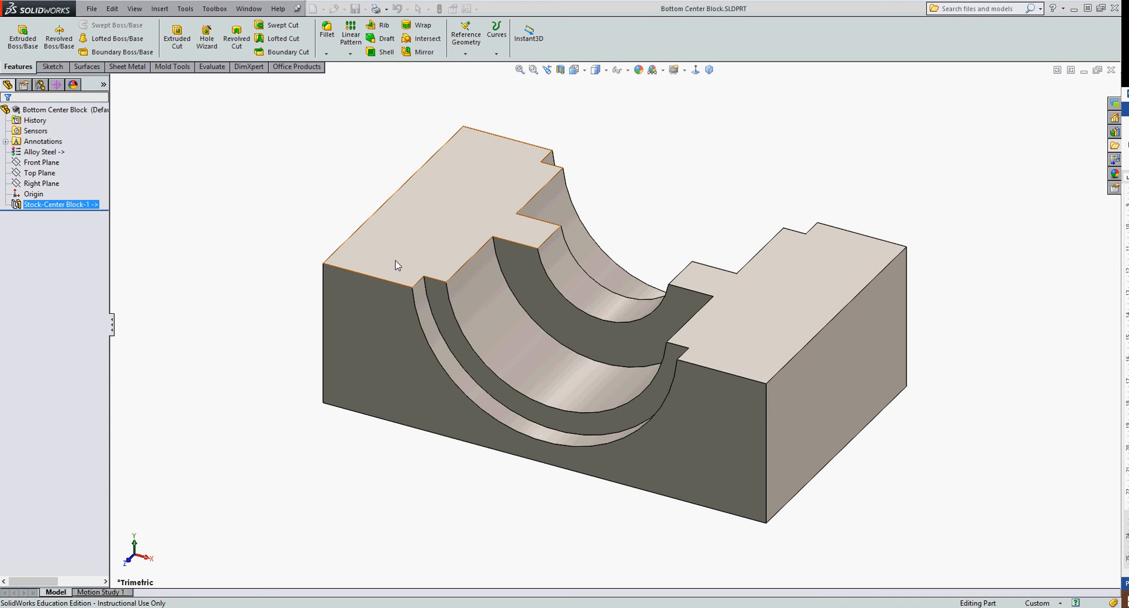
pyautogui.click(58, 203)
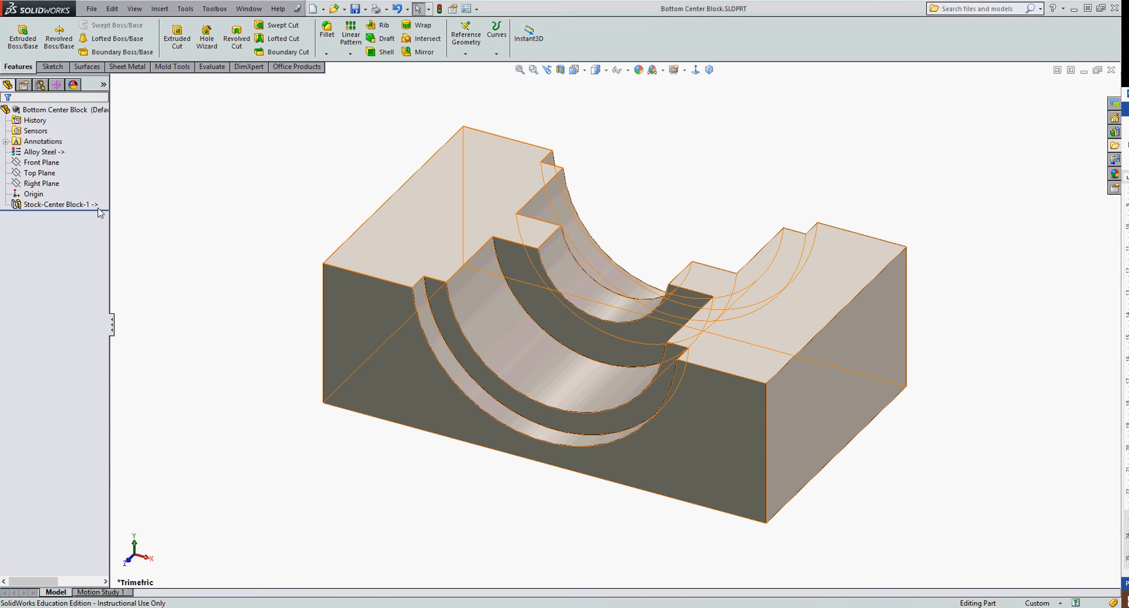
pyautogui.click(60, 204)
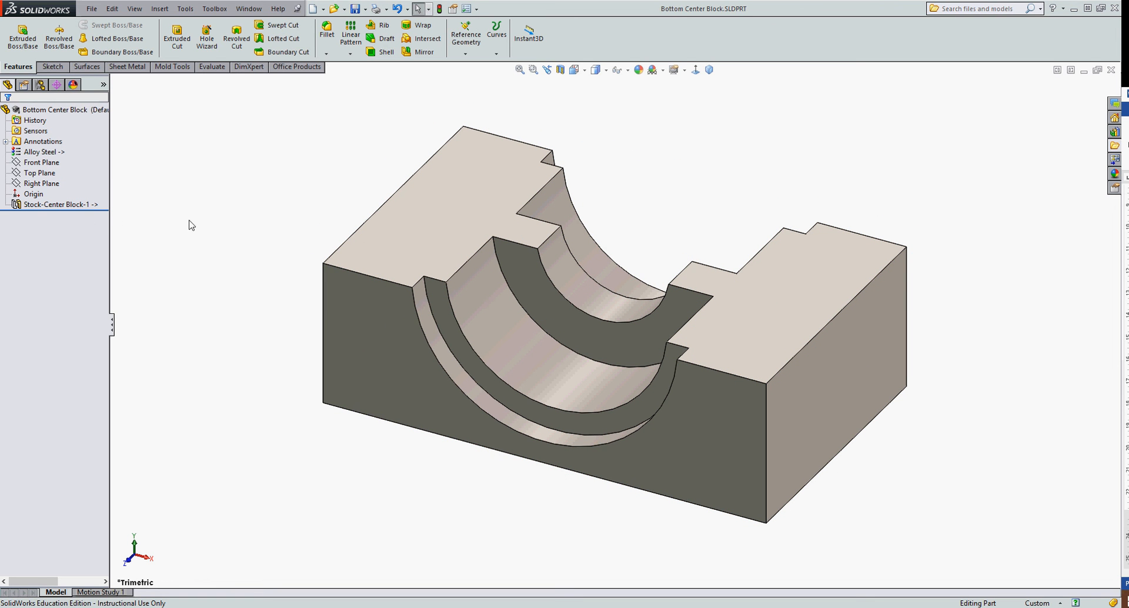
pyautogui.moveTo(192, 237)
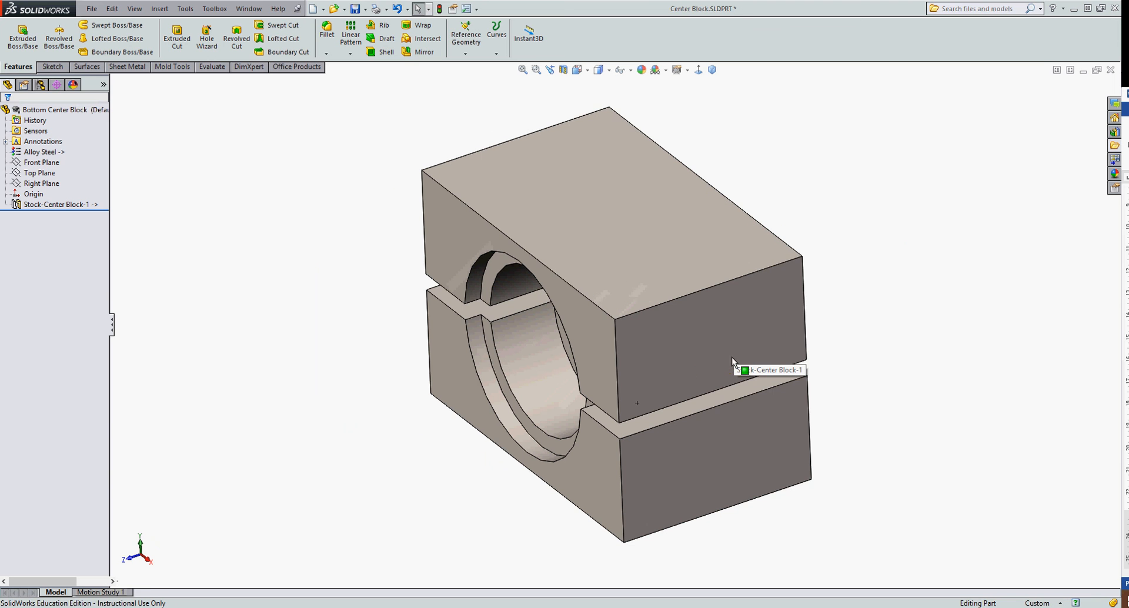
pyautogui.moveTo(343, 168)
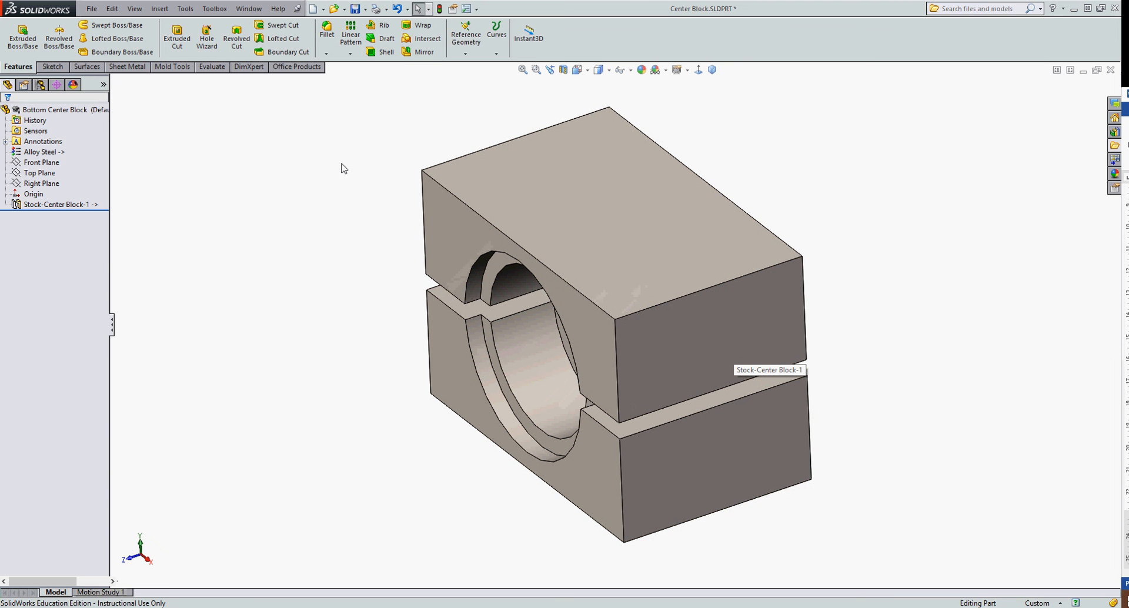